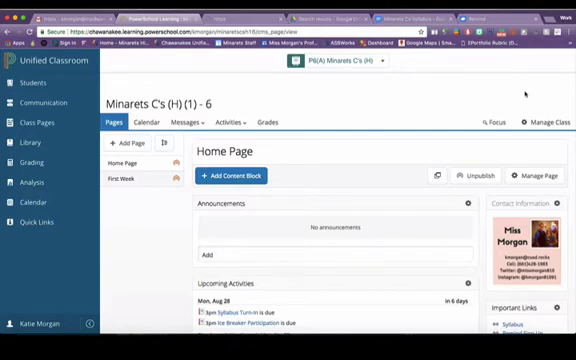
- Open the class page's theme options to show the School Themes chooser
click(542, 123)
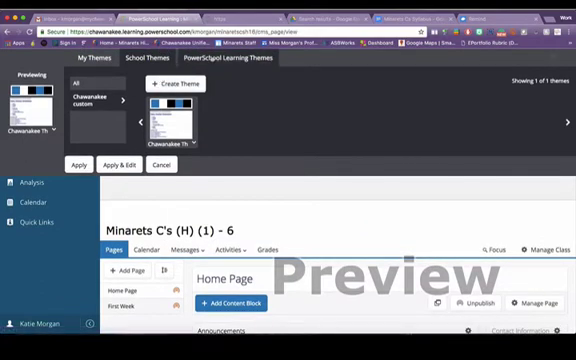
- Browse the PowerSchool Learning Themes collection to find the Dandelion theme
click(221, 56)
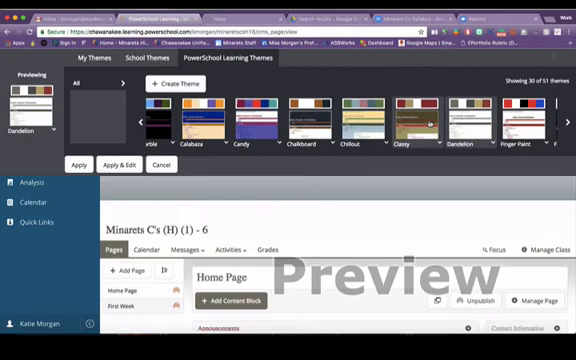
scroll(right, 3)
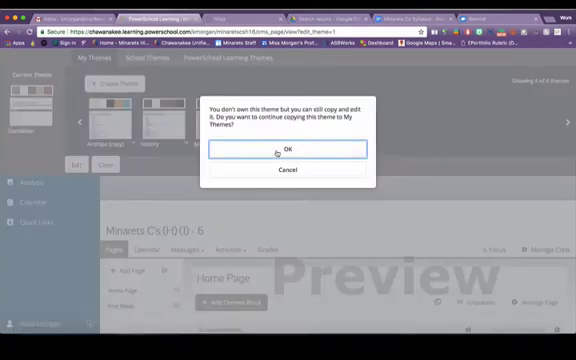
- Confirm copying Dandelion into My Themes as 'Dandelion (copy)'
click(293, 148)
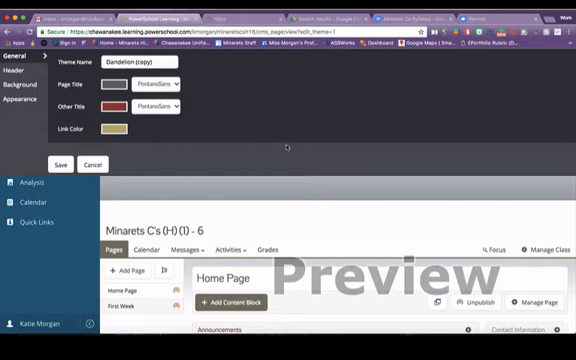
mouse_move(229, 102)
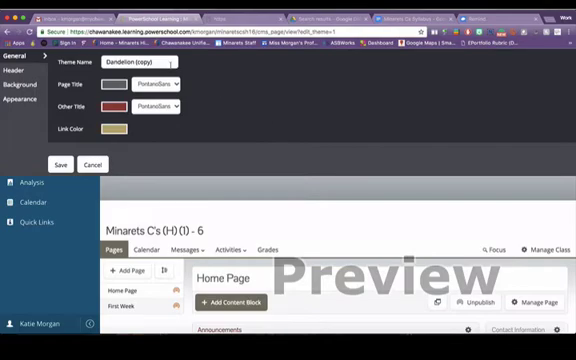
- Rename the theme 'Super Awesome…' and give page titles a blue handwritten font
triple_click(142, 64)
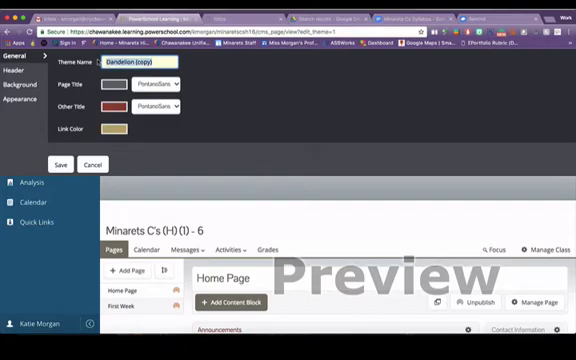
text(Super Awesome Templat)
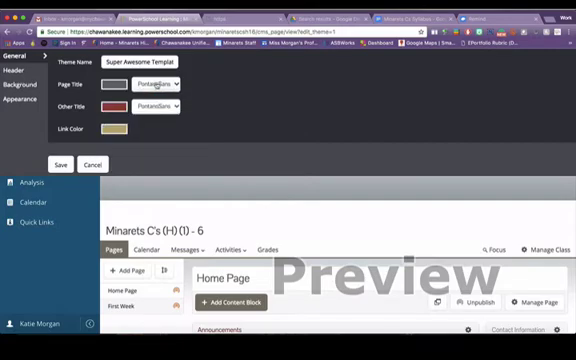
click(118, 89)
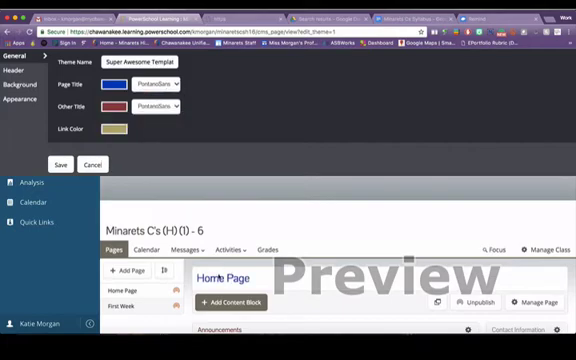
click(183, 84)
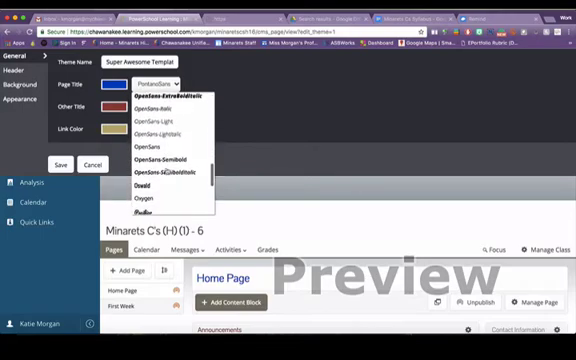
scroll(down, 3)
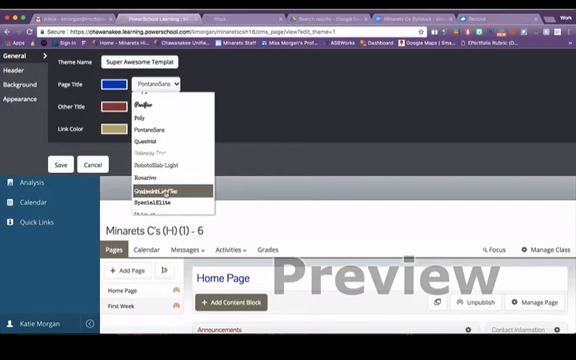
click(150, 190)
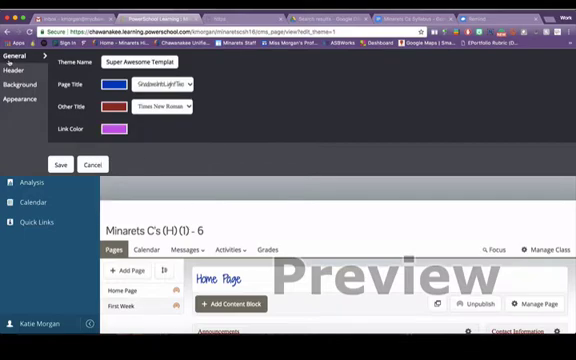
- In Header settings, set the class name to ArchitectsDaughter and choose a header background colour
click(21, 73)
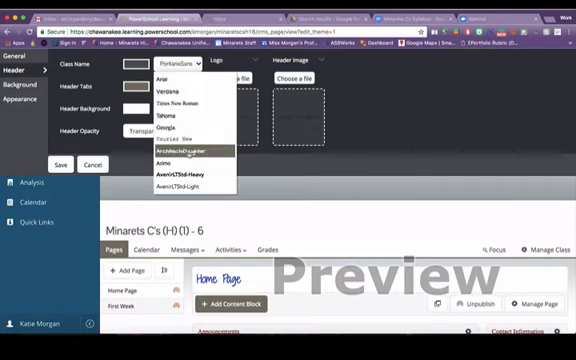
click(182, 153)
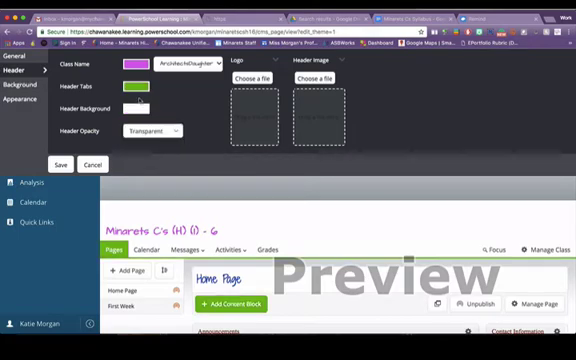
click(144, 103)
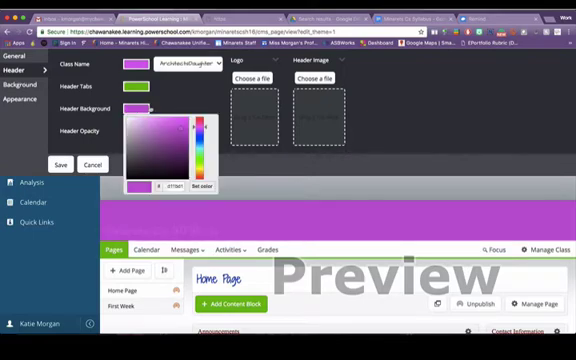
click(175, 188)
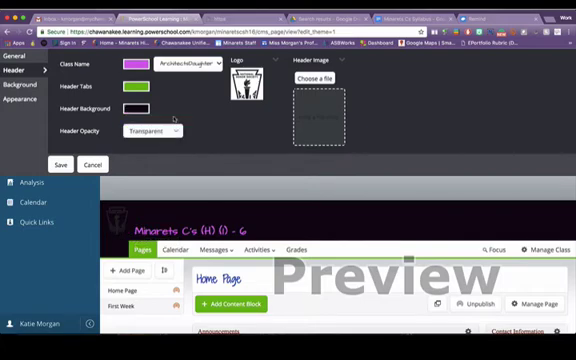
click(150, 130)
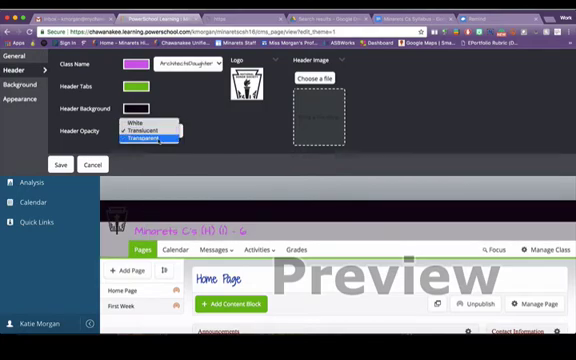
click(148, 139)
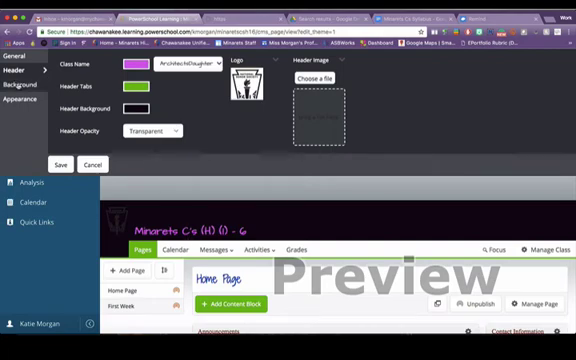
- Switch to the theme's Background settings
click(20, 82)
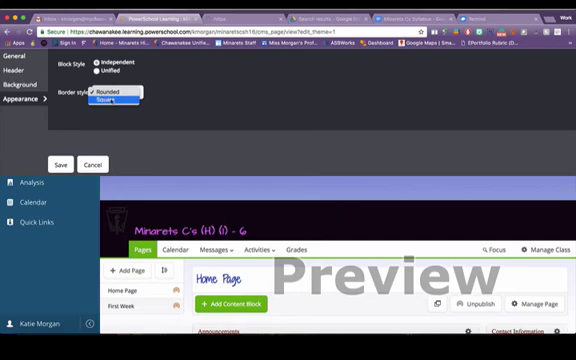
- Set the content block border style to Square
click(118, 108)
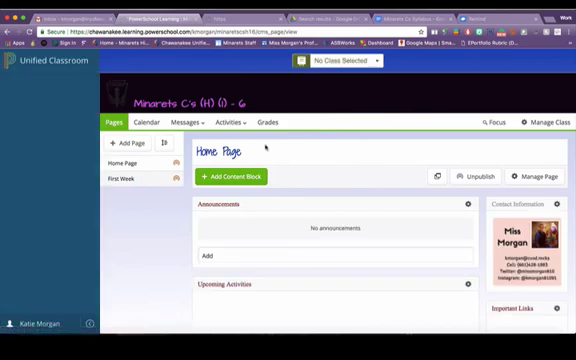
- Reopen the class page theme chooser, listing Super Awesome under My Themes
scroll(down, 3)
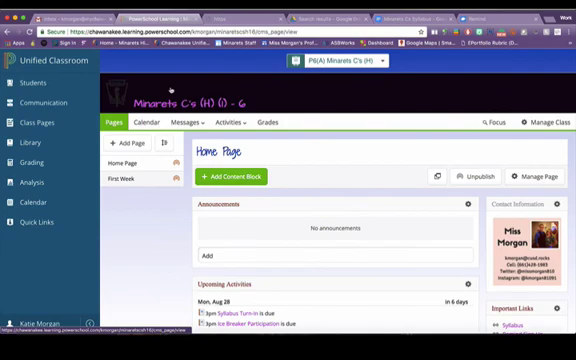
scroll(down, 3)
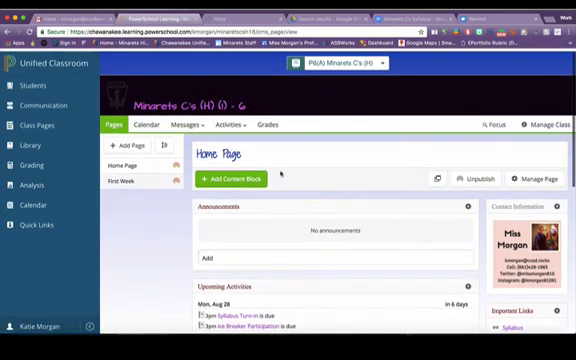
click(551, 123)
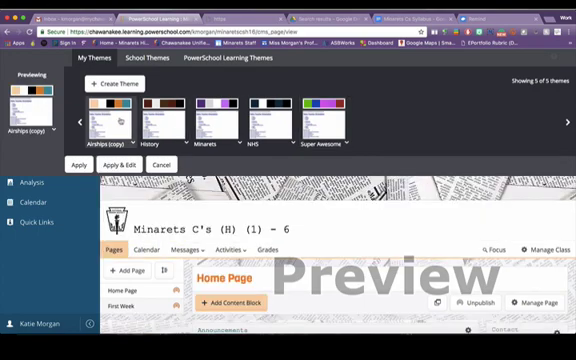
- Select the Minarets theme in My Themes and apply it to the class
click(151, 100)
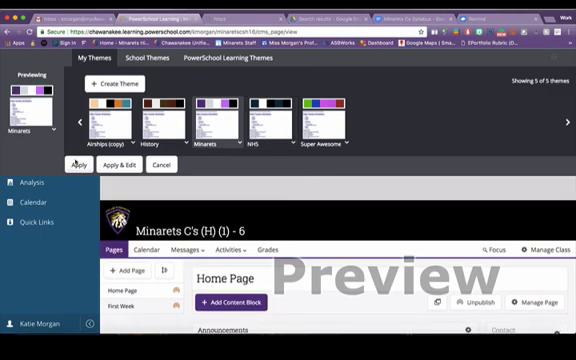
click(76, 166)
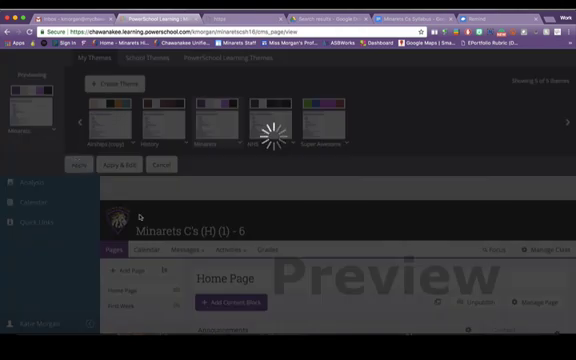